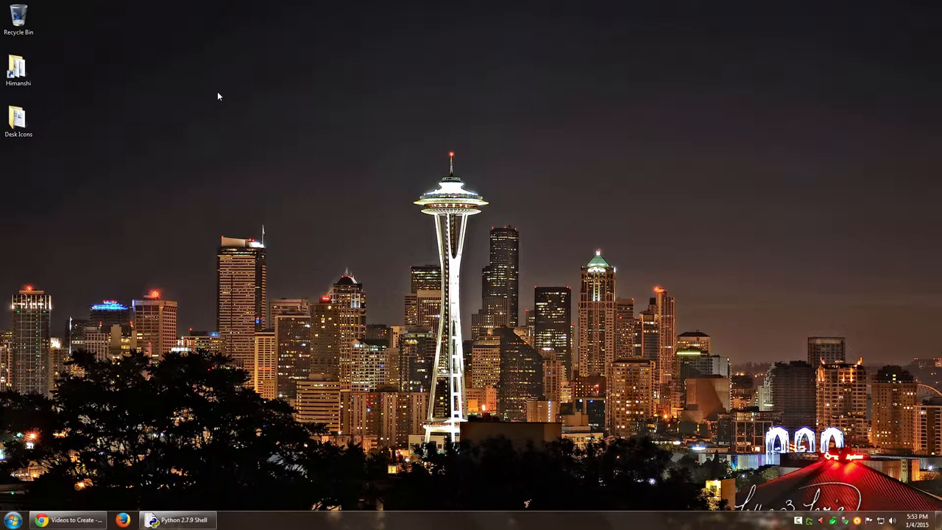
pyautogui.moveTo(214, 190)
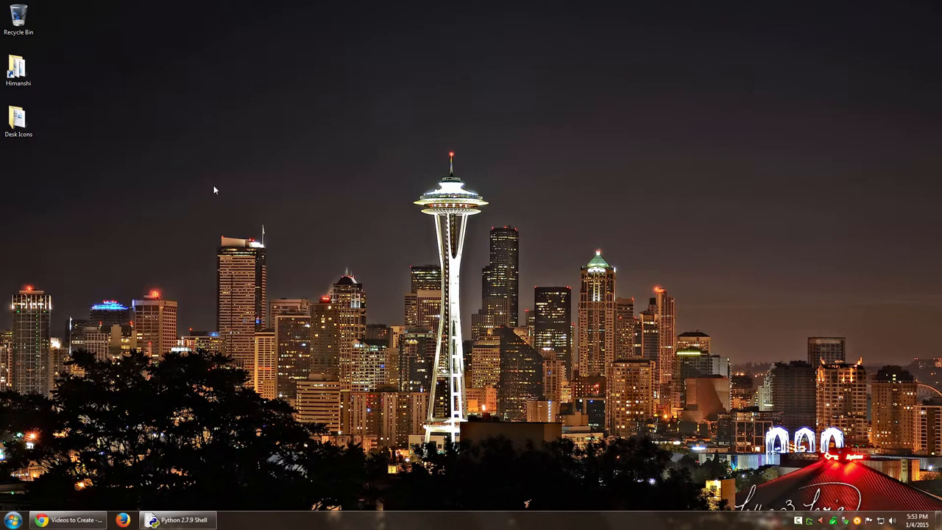
# - Create a new text document on the desktop from the desktop context menu
pyautogui.rightClick(213, 188)
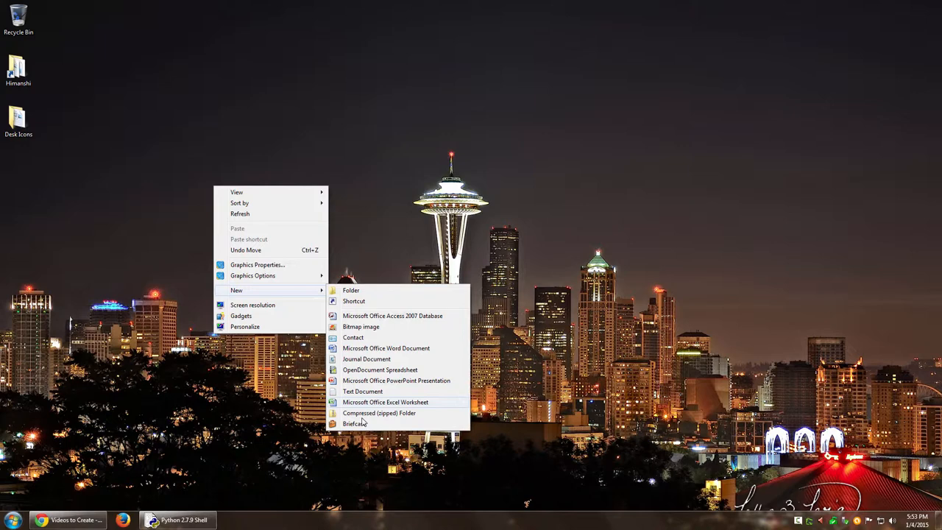
pyautogui.click(362, 391)
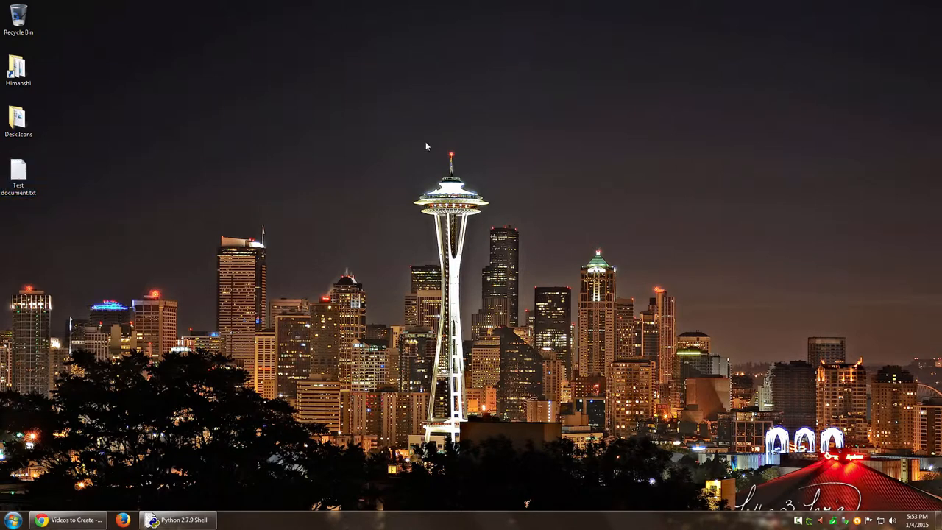
pyautogui.click(18, 177)
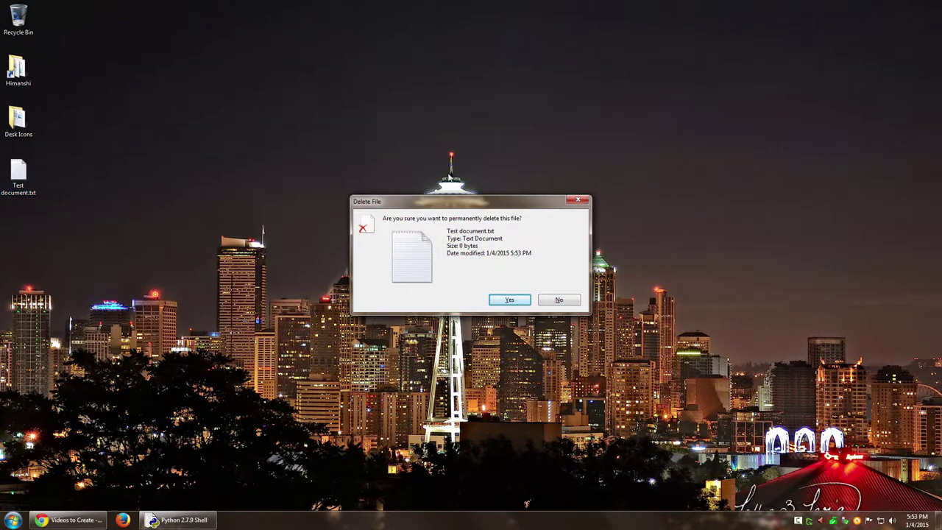
pyautogui.moveTo(458, 225)
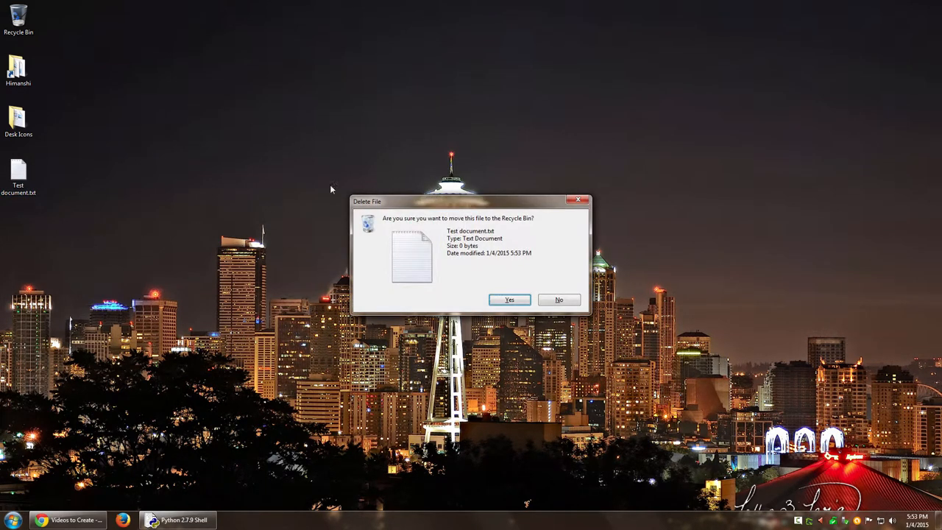
pyautogui.moveTo(515, 224)
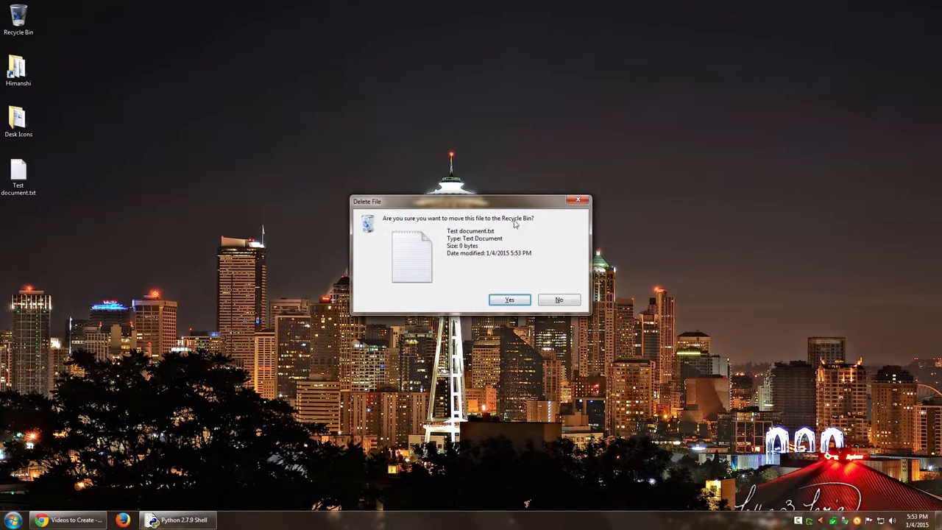
pyautogui.click(559, 299)
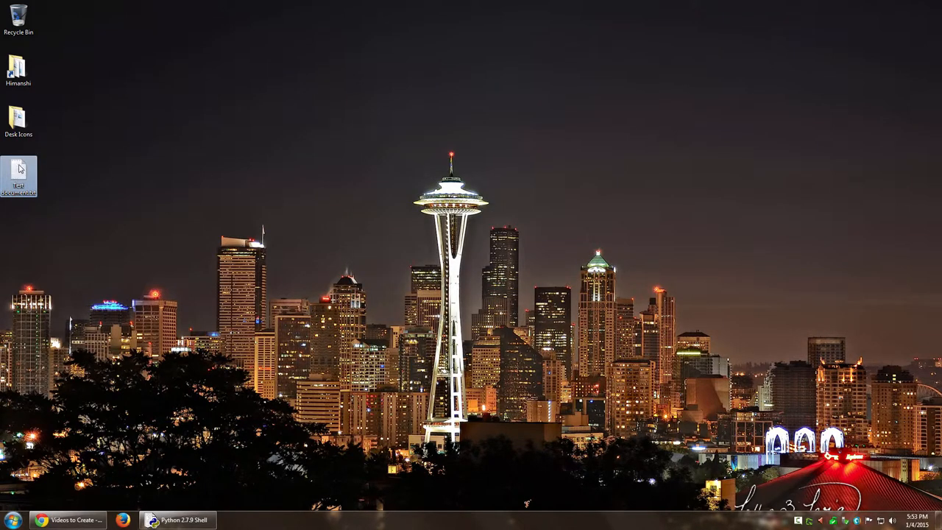
pyautogui.rightClick(18, 173)
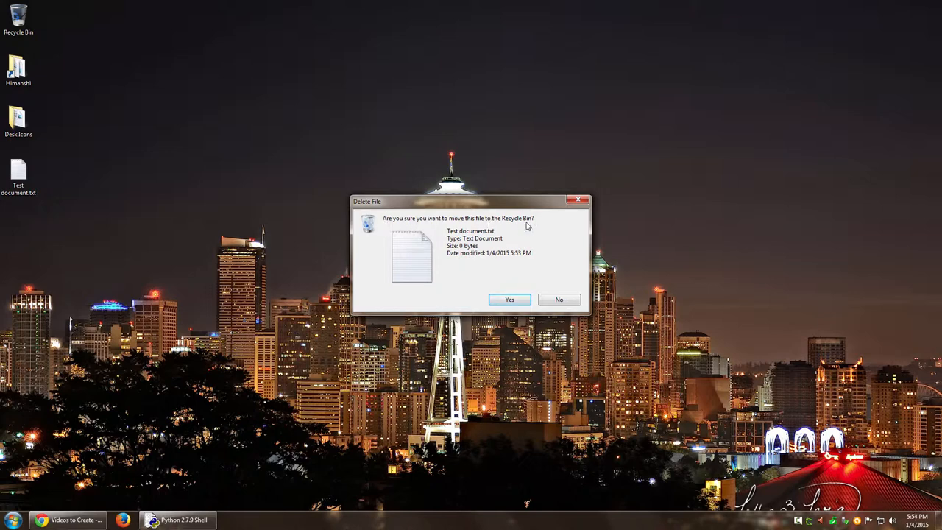
pyautogui.click(558, 299)
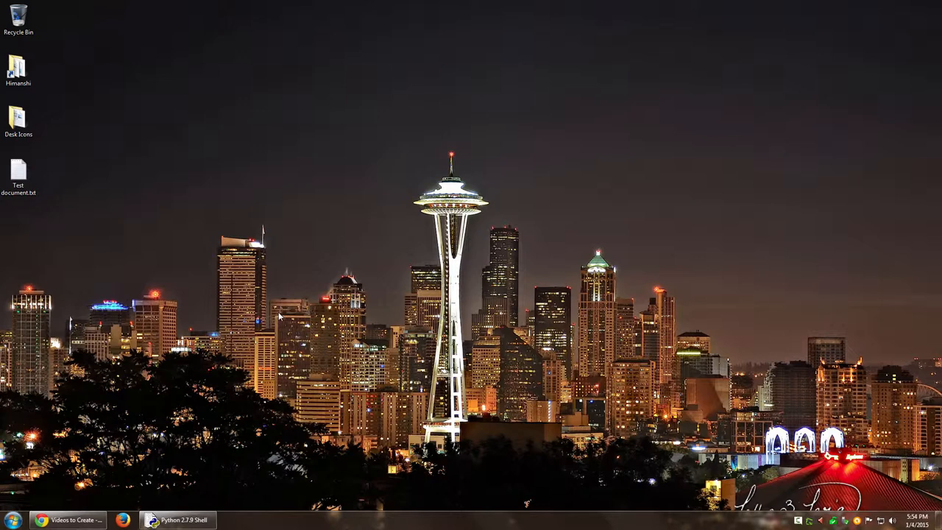
# - Open the Recycle Bin Properties window and move it into view
pyautogui.click(18, 70)
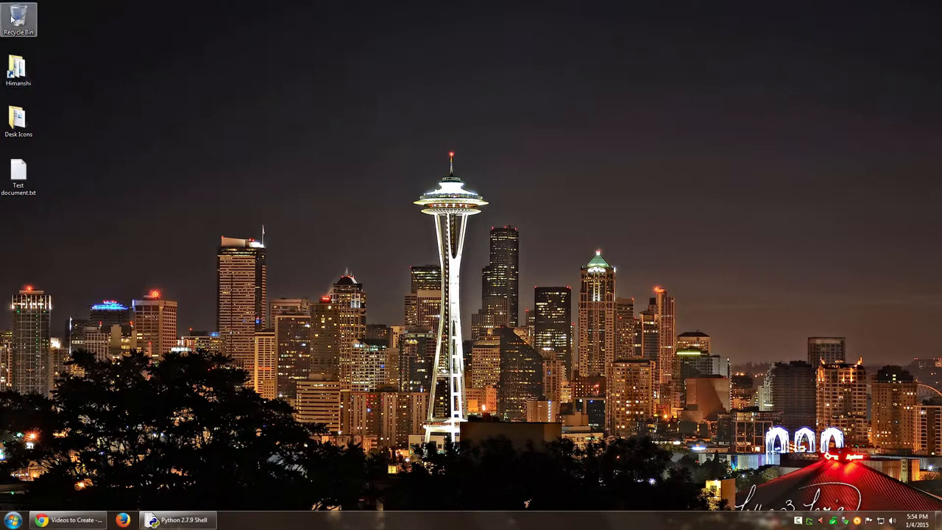
pyautogui.rightClick(18, 15)
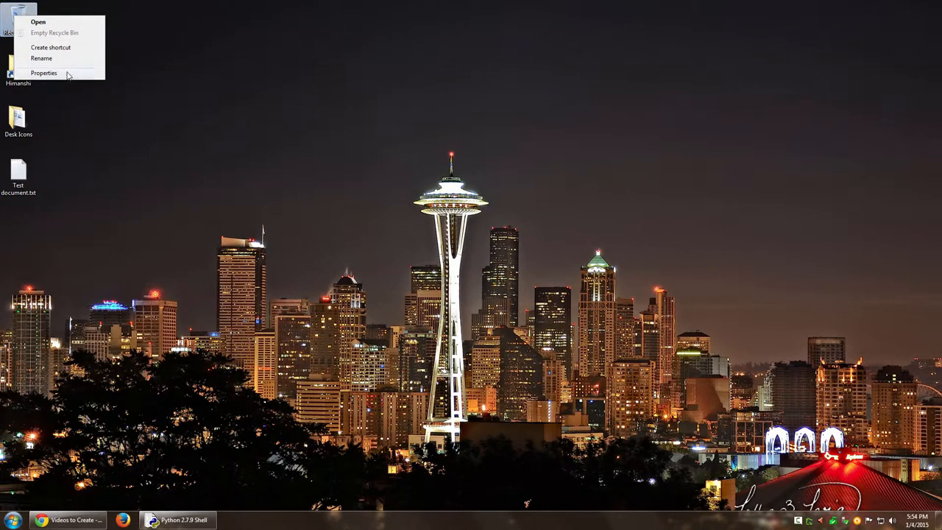
pyautogui.click(43, 73)
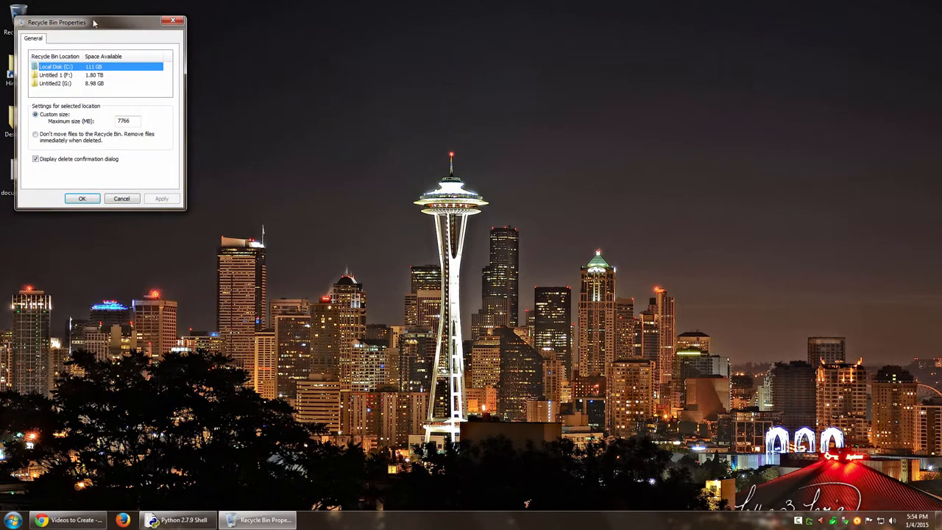
pyautogui.moveTo(94, 22); pyautogui.dragTo(356, 81)
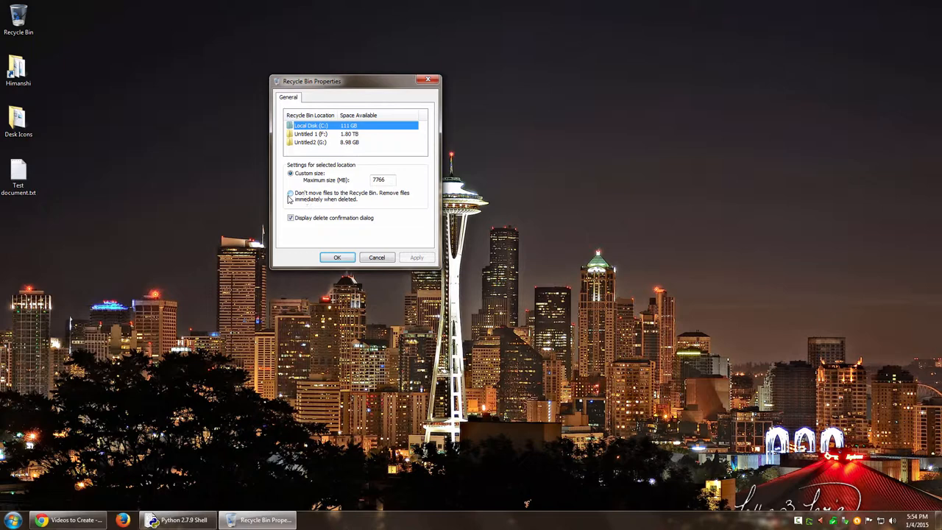
pyautogui.moveTo(367, 201)
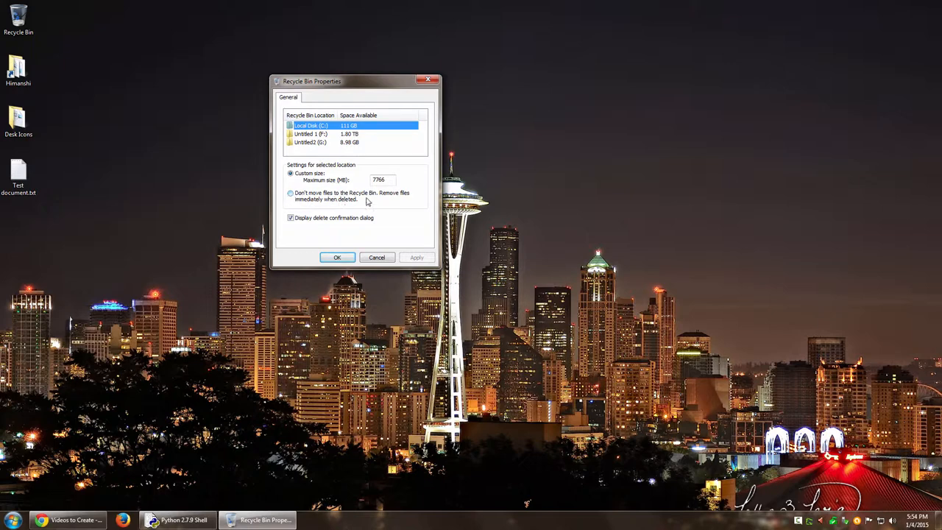
pyautogui.moveTo(350, 204)
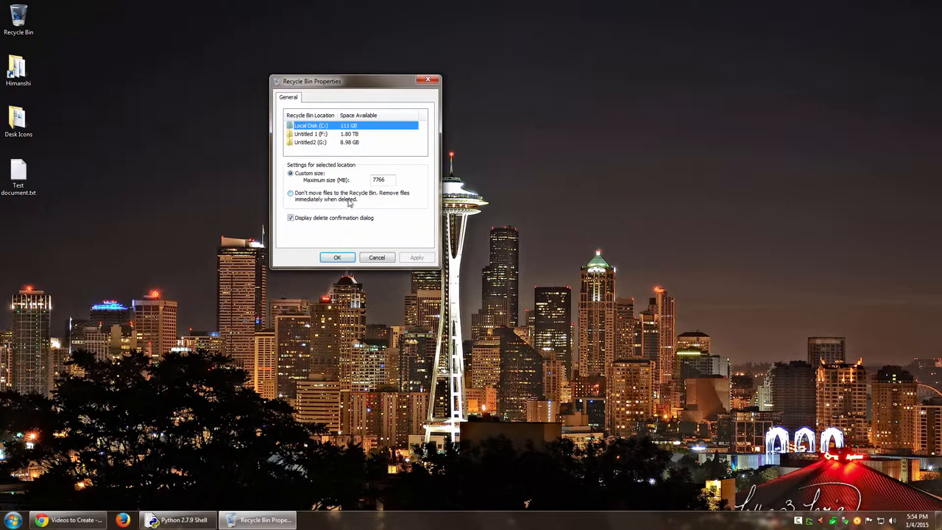
# - Choose 'Don't move files to the Recycle Bin' and apply the setting
pyautogui.click(290, 192)
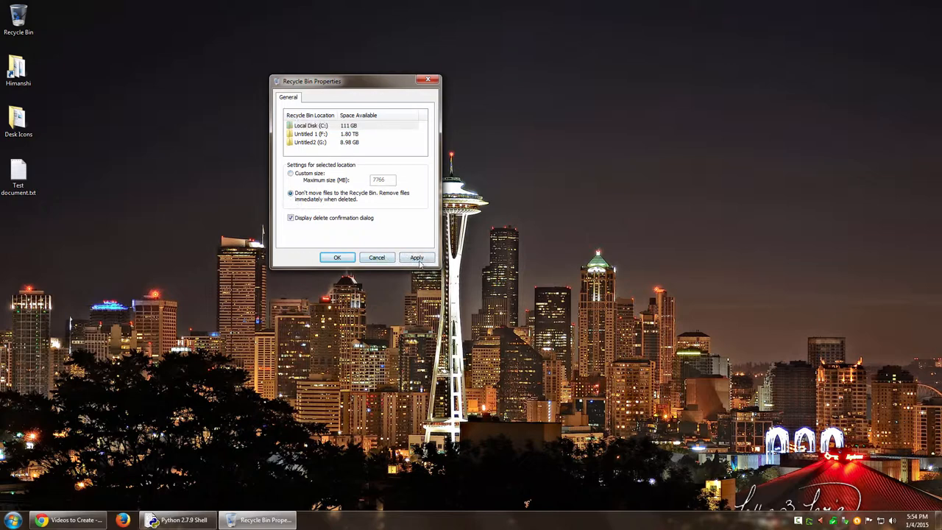
pyautogui.click(337, 257)
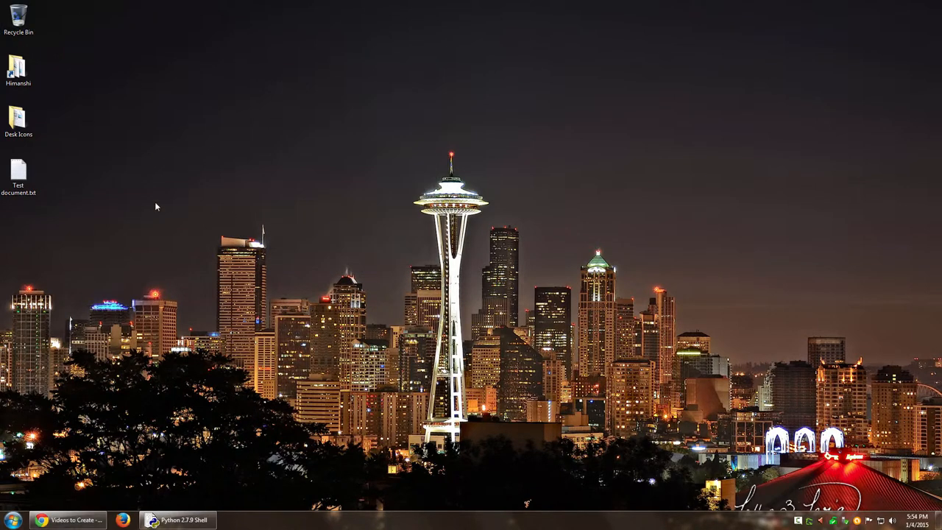
pyautogui.click(18, 173)
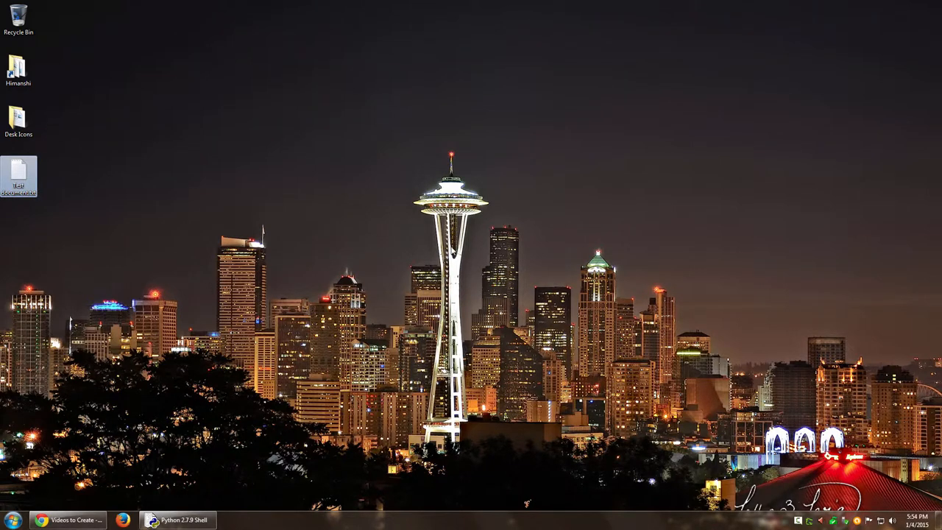
pyautogui.press('Delete')
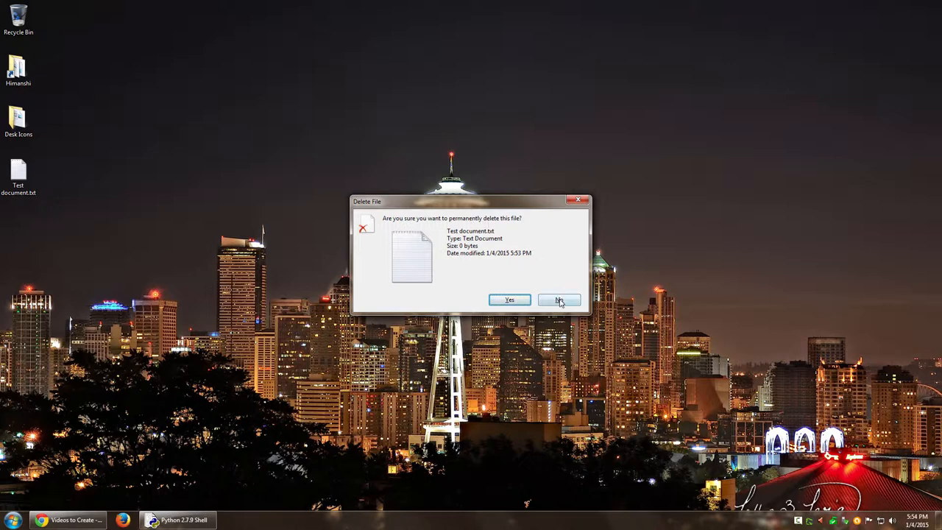
pyautogui.click(559, 300)
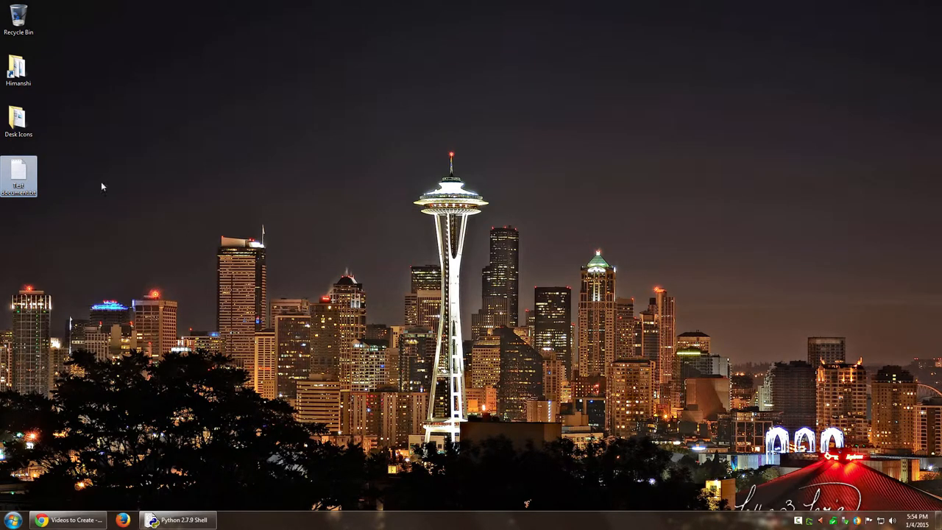
pyautogui.rightClick(18, 172)
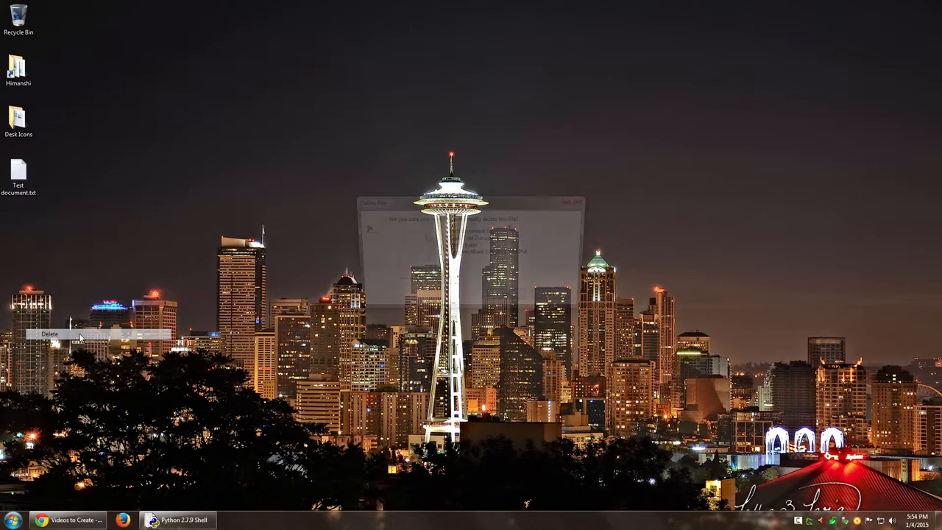
pyautogui.click(49, 333)
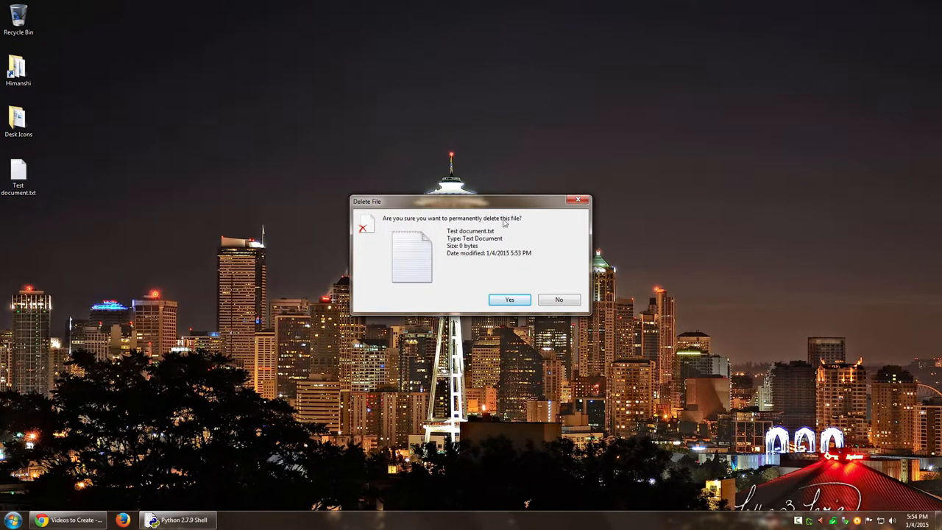
pyautogui.moveTo(521, 234)
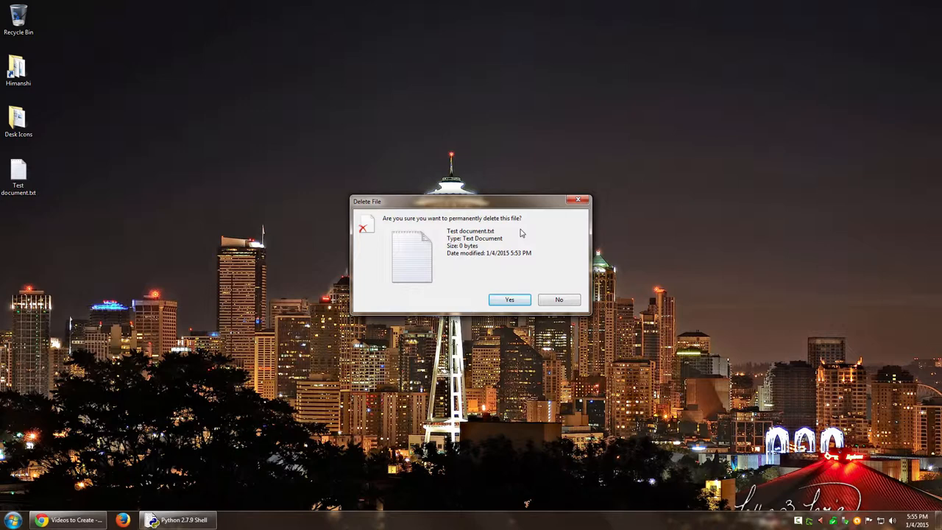
pyautogui.click(559, 299)
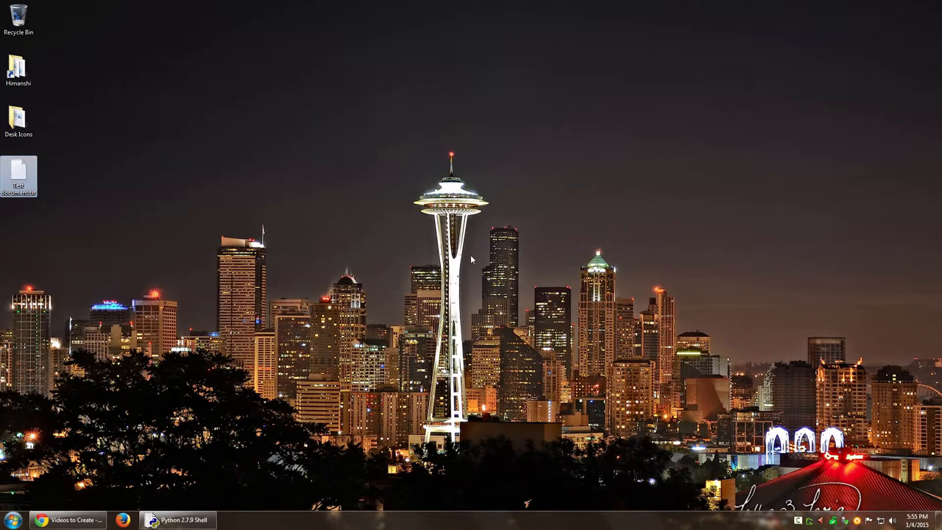
pyautogui.rightClick(18, 19)
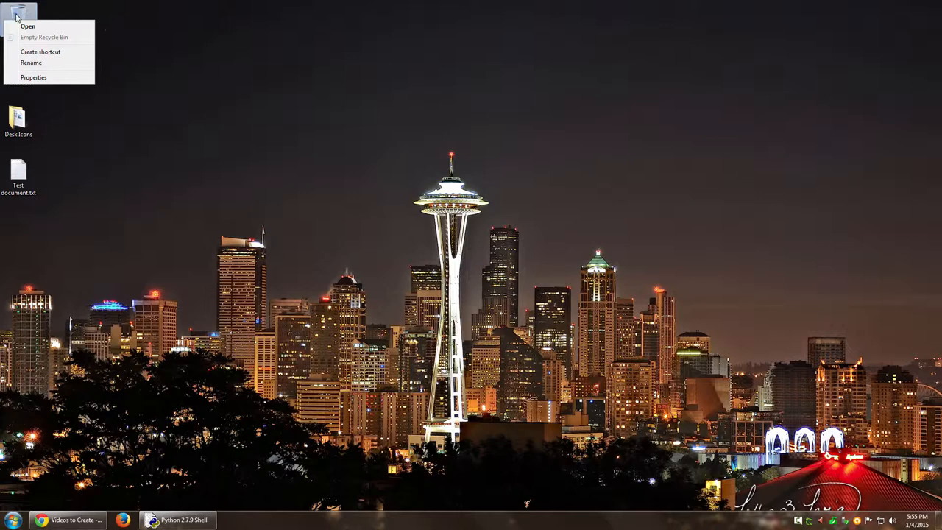
# - In Recycle Bin Properties, select Custom size (7766 MB) and confirm with OK
pyautogui.click(34, 77)
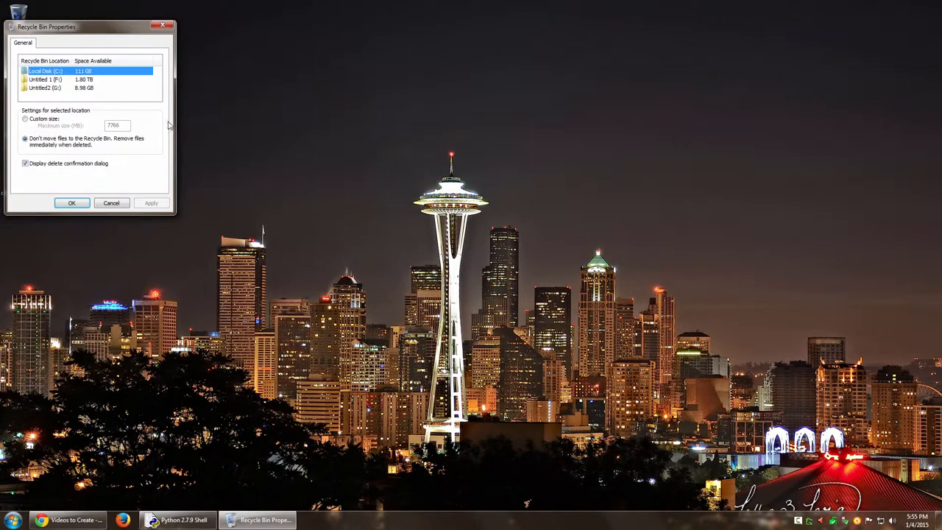
pyautogui.click(25, 118)
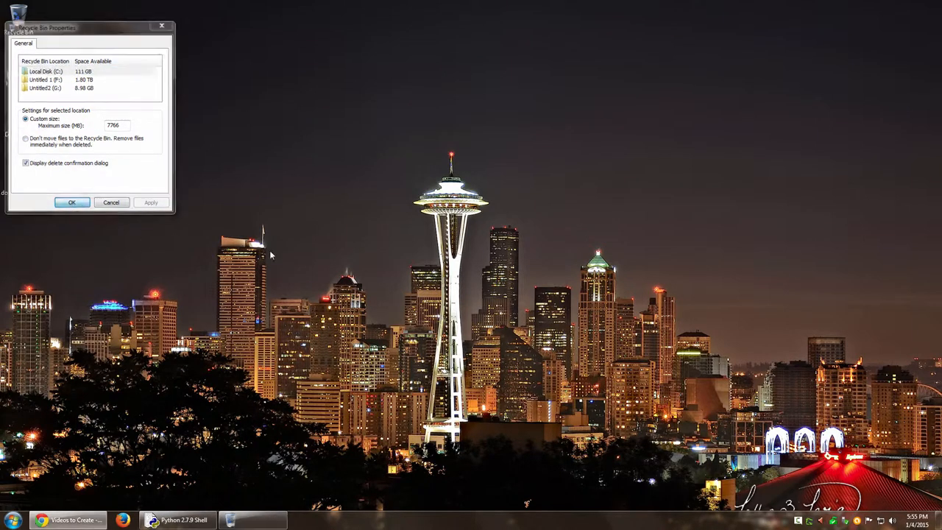
pyautogui.click(111, 202)
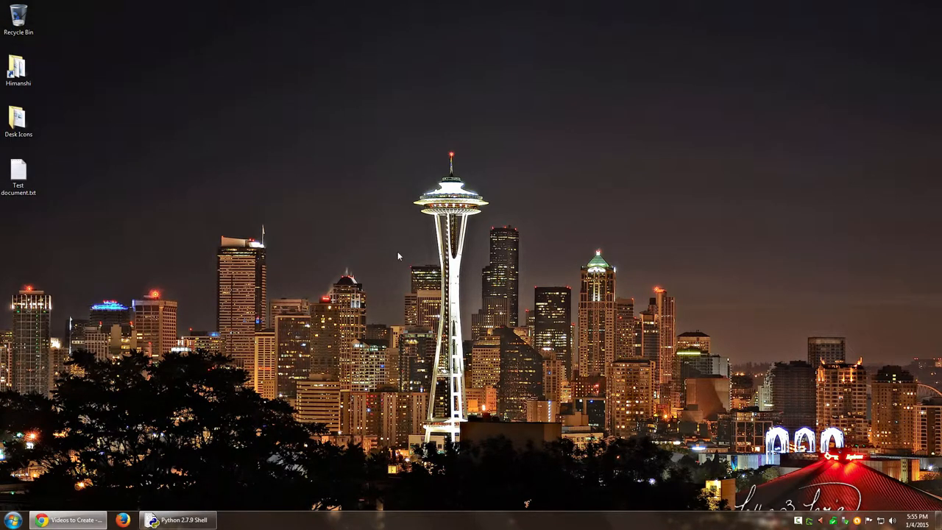